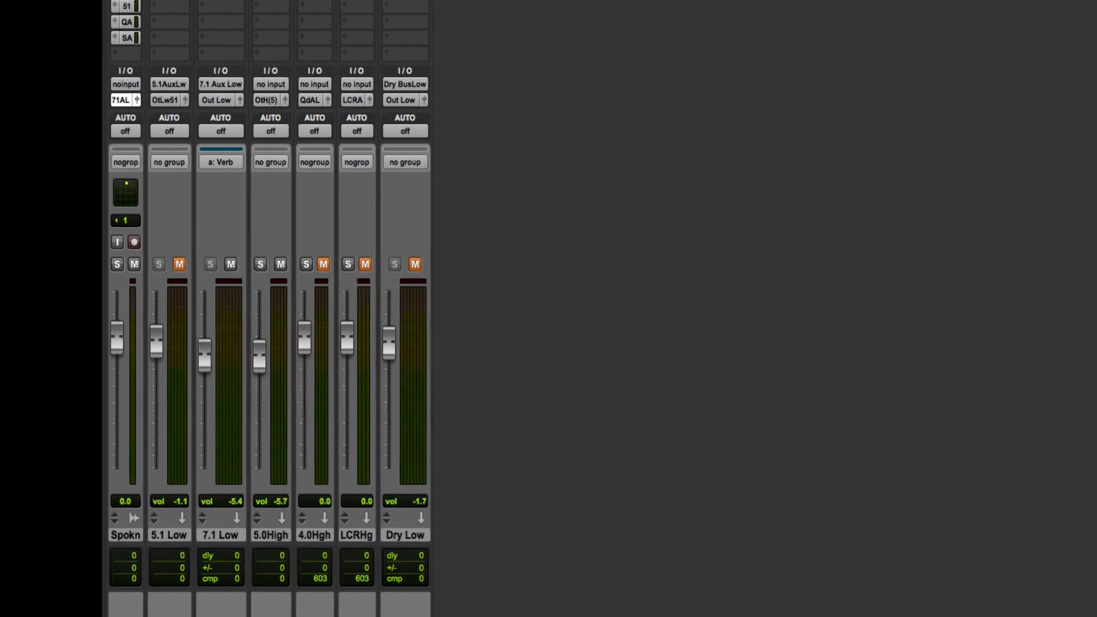
Scroll down and select the 5.0 High aux track with its R2 Surround reverb.
scroll(down, 3)
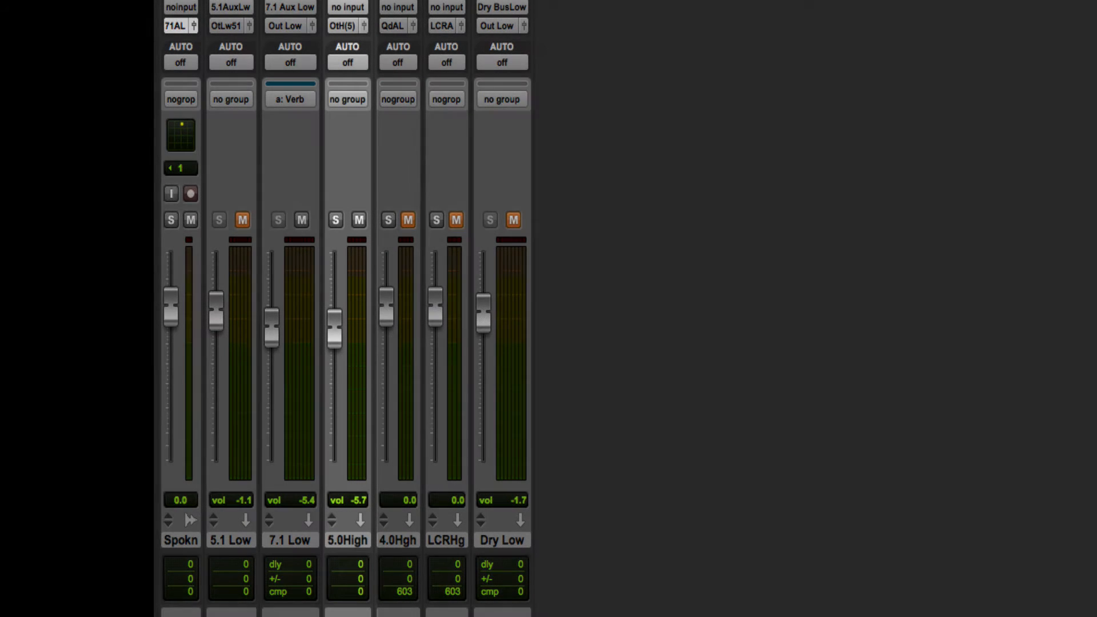
click(348, 539)
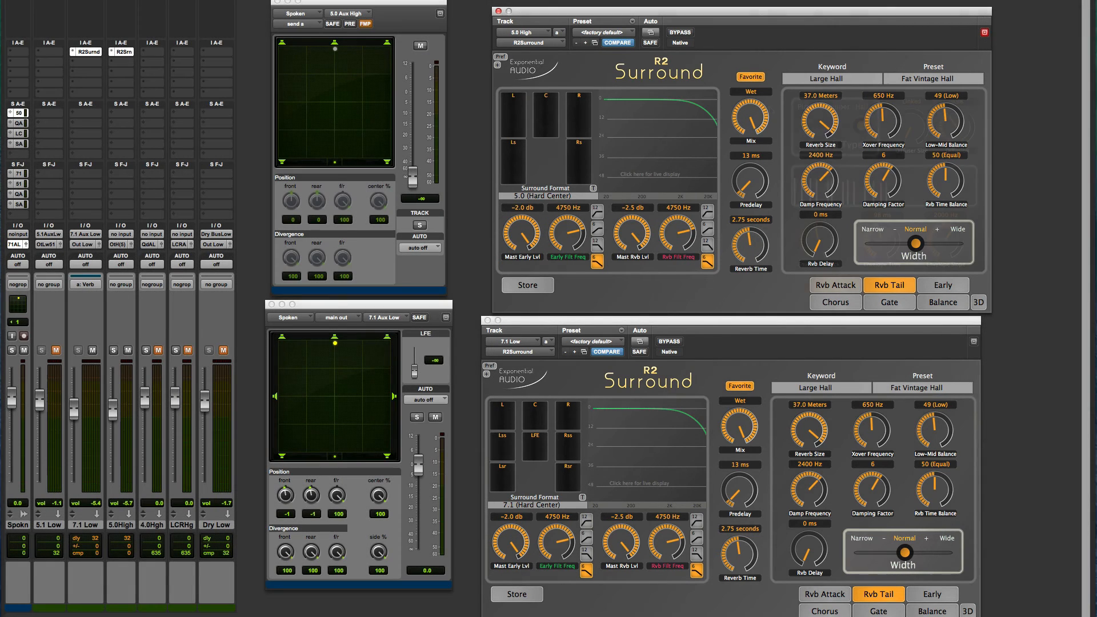
Connect the High Reverb's 3D-Link to the Low Reverb instance.
click(978, 302)
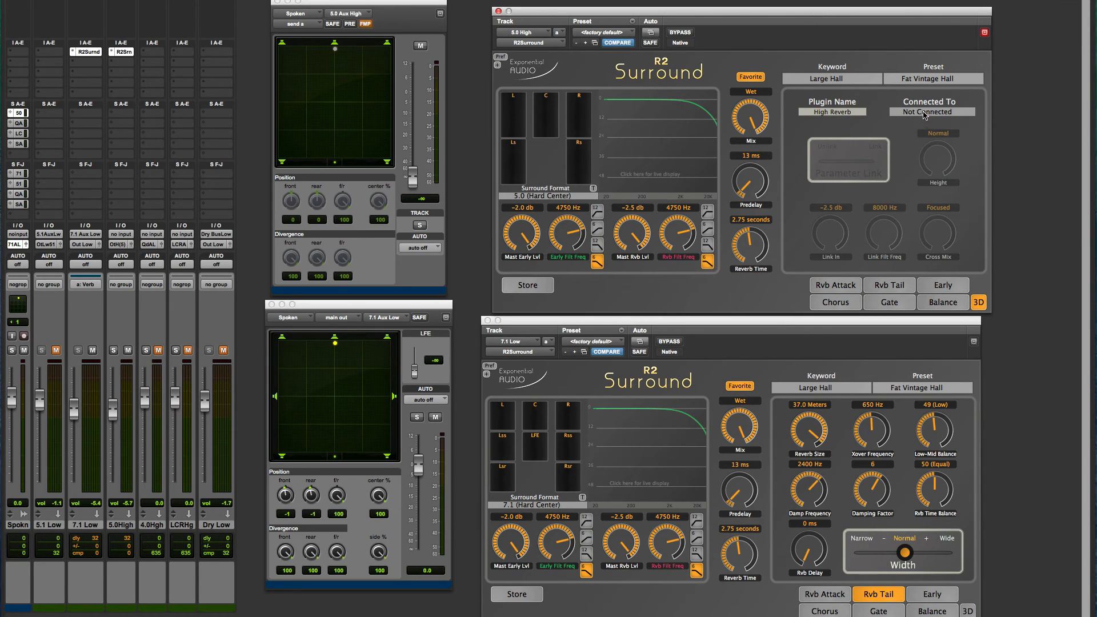
click(931, 112)
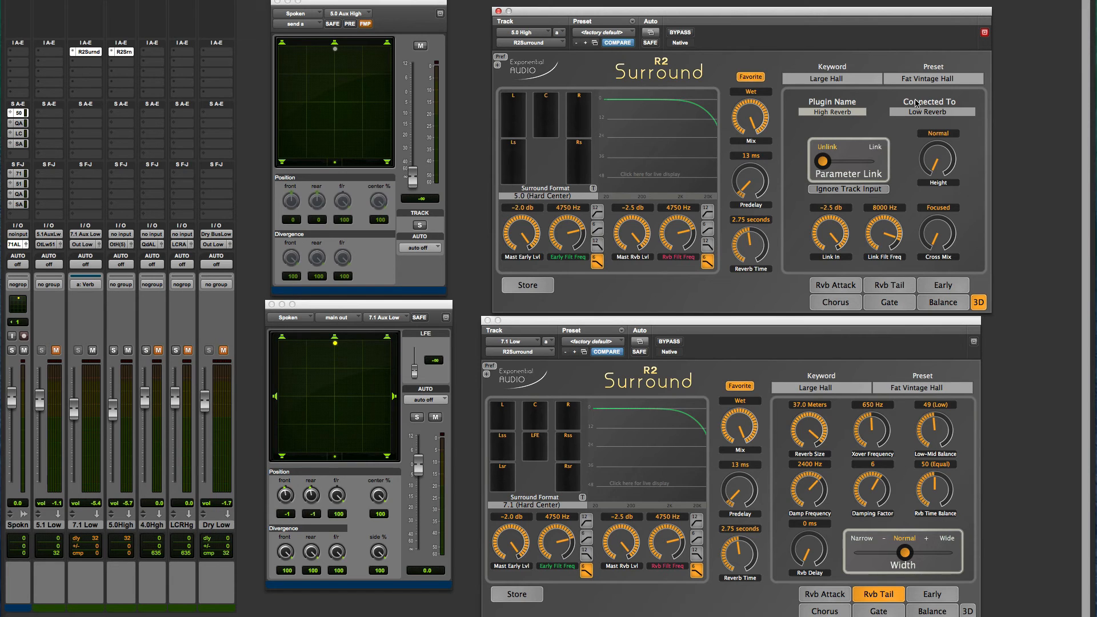
mouse_move(692, 520)
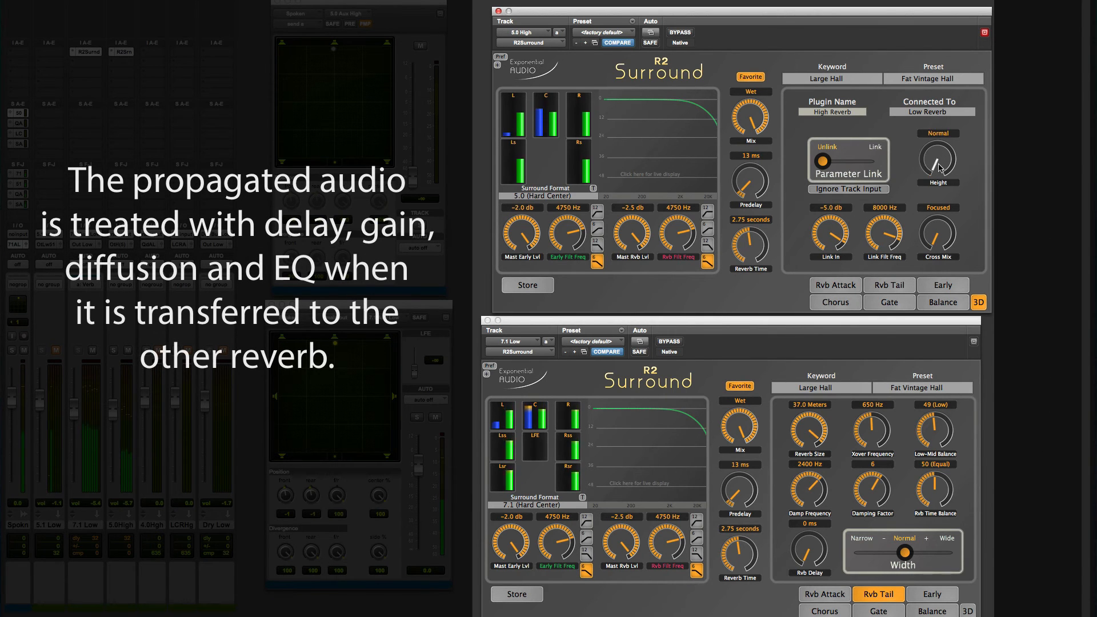
Lower the High Reverb's link filter frequency to 3000 Hz.
drag(884, 231, 883, 241)
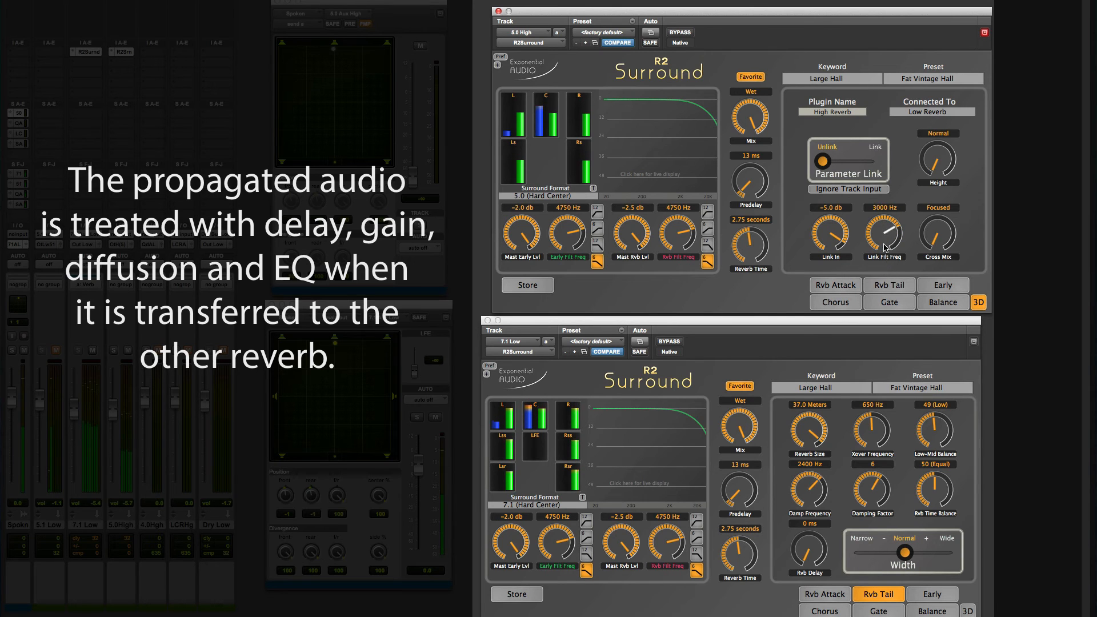